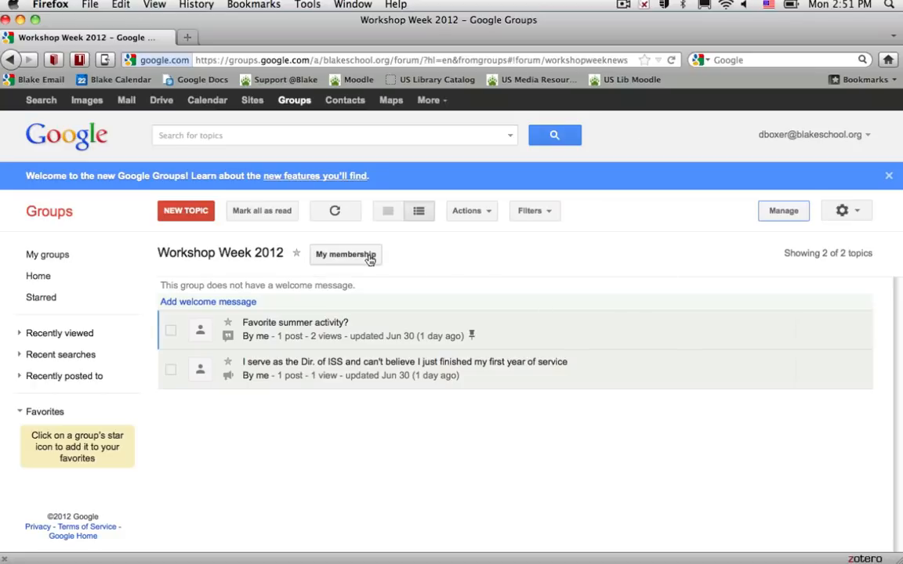
Copy the Workshop Week 2012 group's email address from My membership and return to the topic list
click(345, 254)
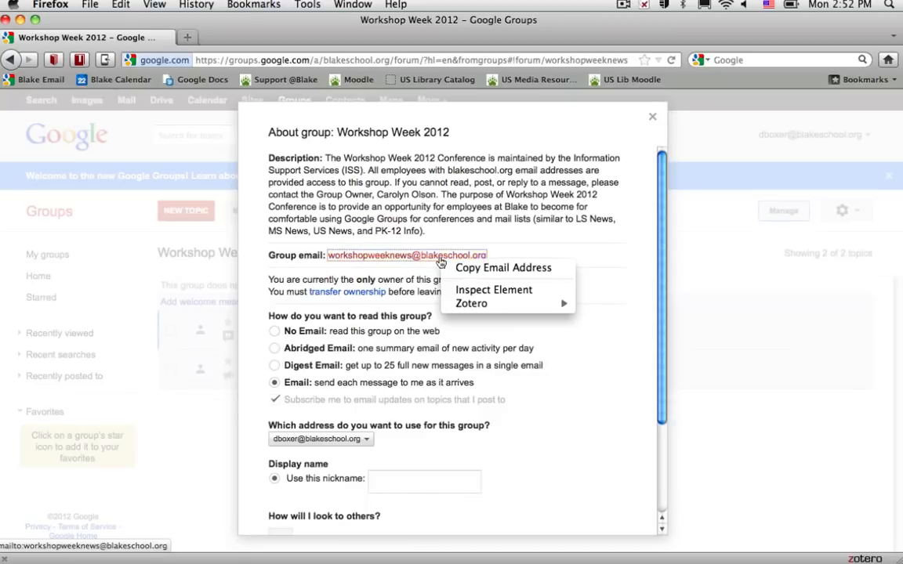
click(689, 450)
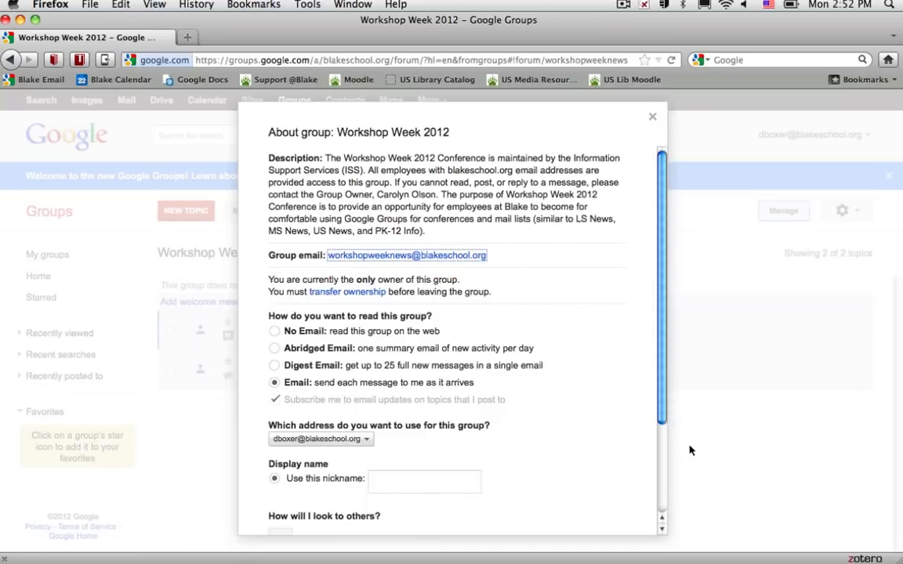
click(652, 116)
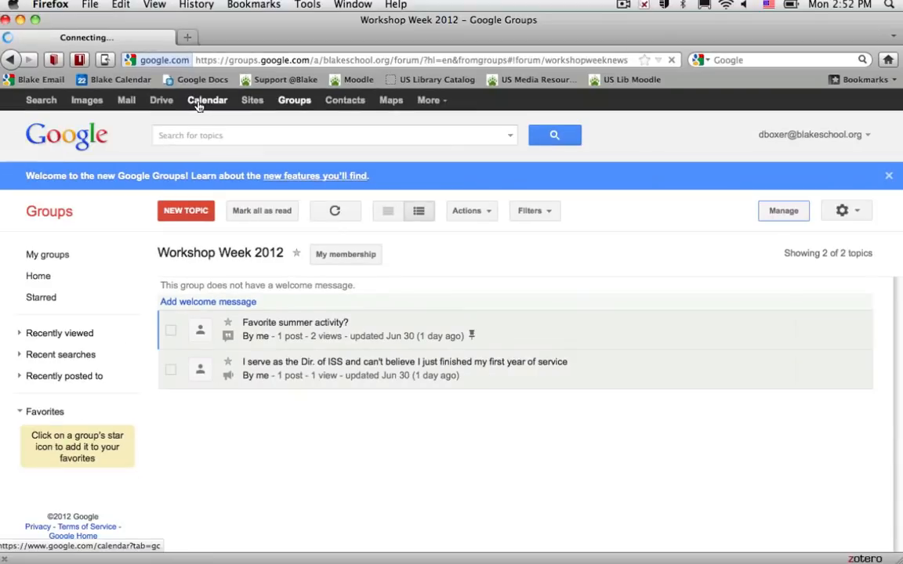
Create a new Google Calendar event with the group email pasted as a guest
click(207, 100)
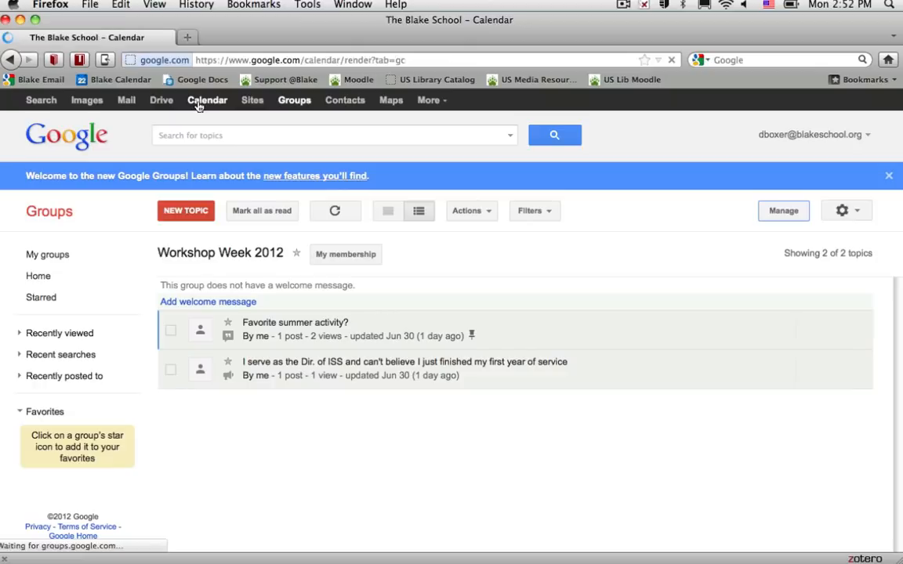
click(207, 100)
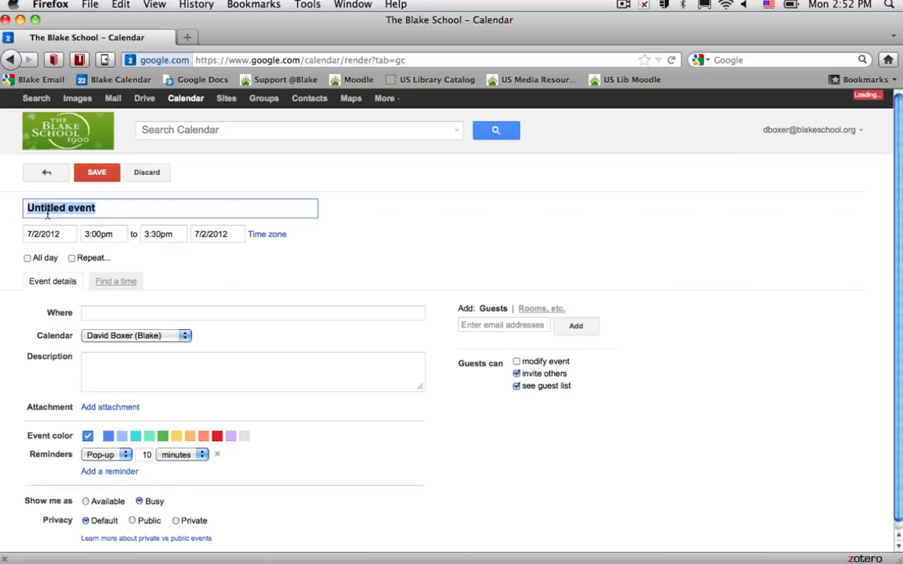
click(505, 325)
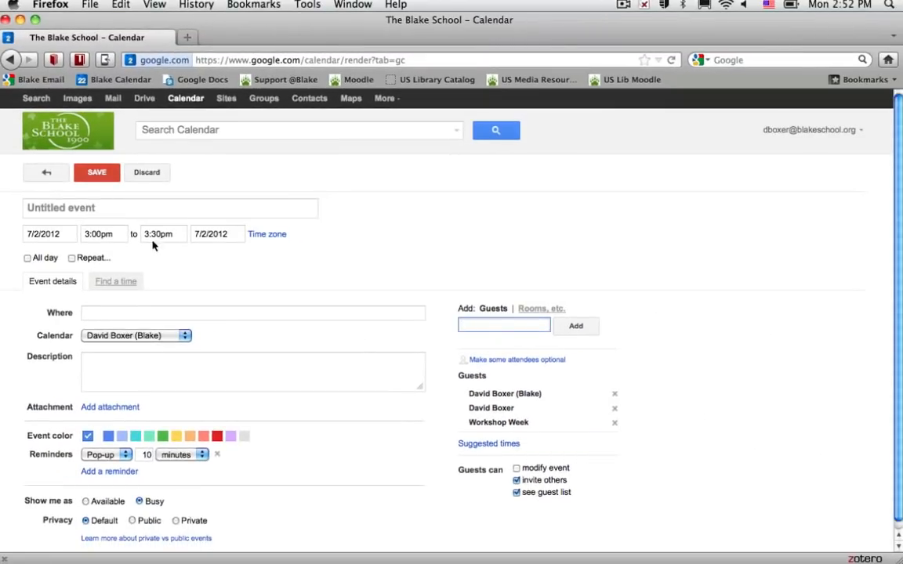
Title the event 'Please join me for a workshop!' and save it
text(Please)
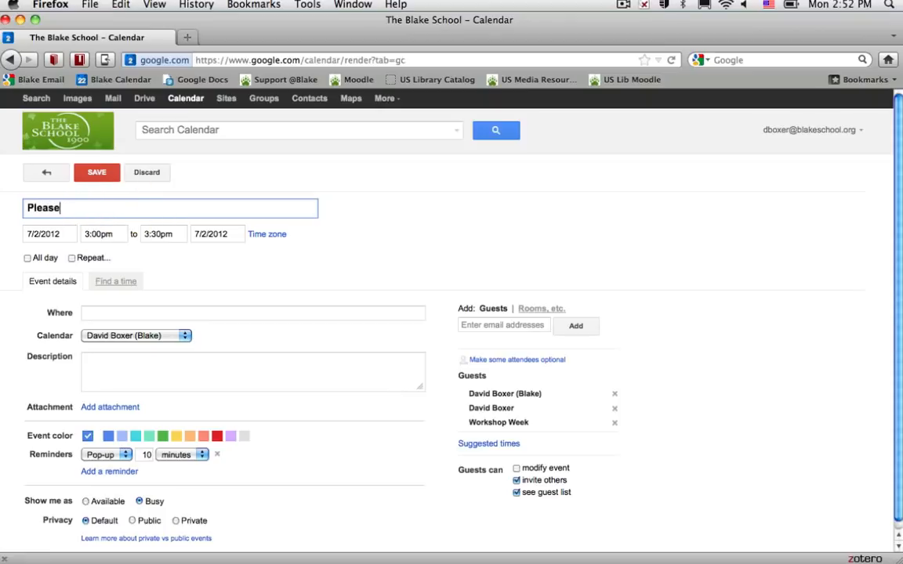
text(join me for)
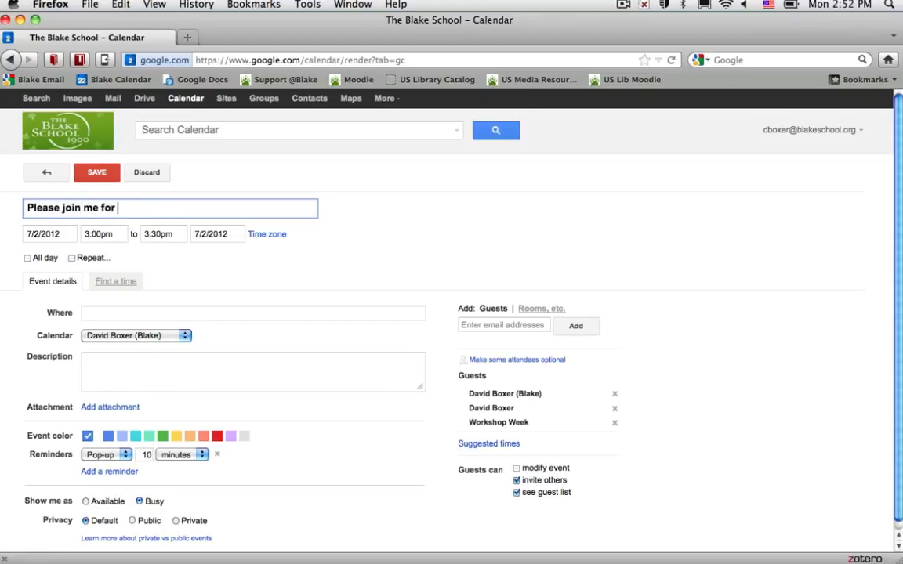
text(a workshop!)
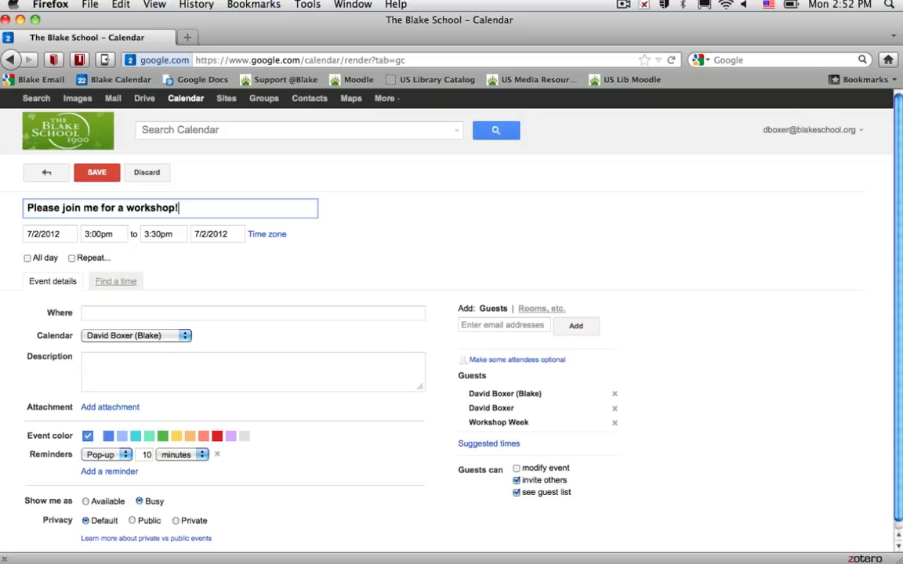
click(97, 171)
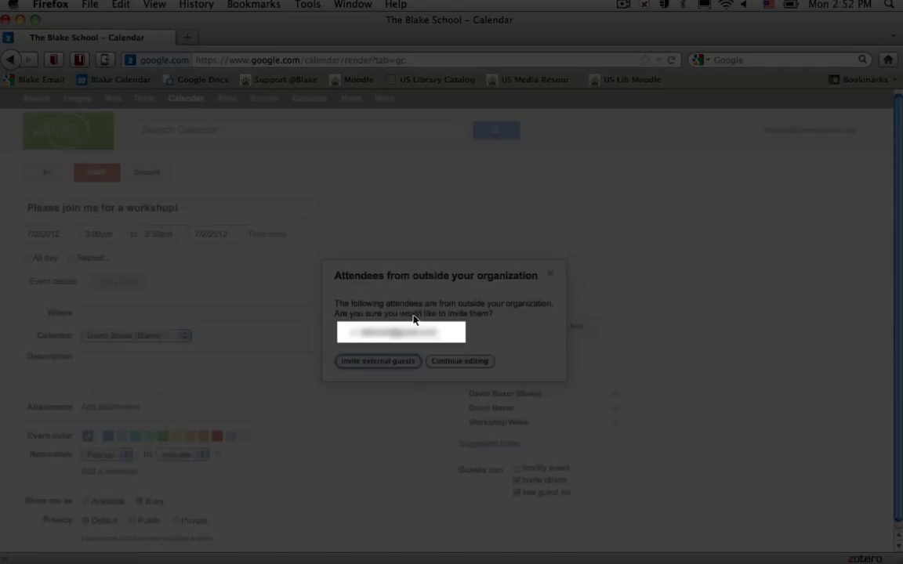
mouse_move(414, 354)
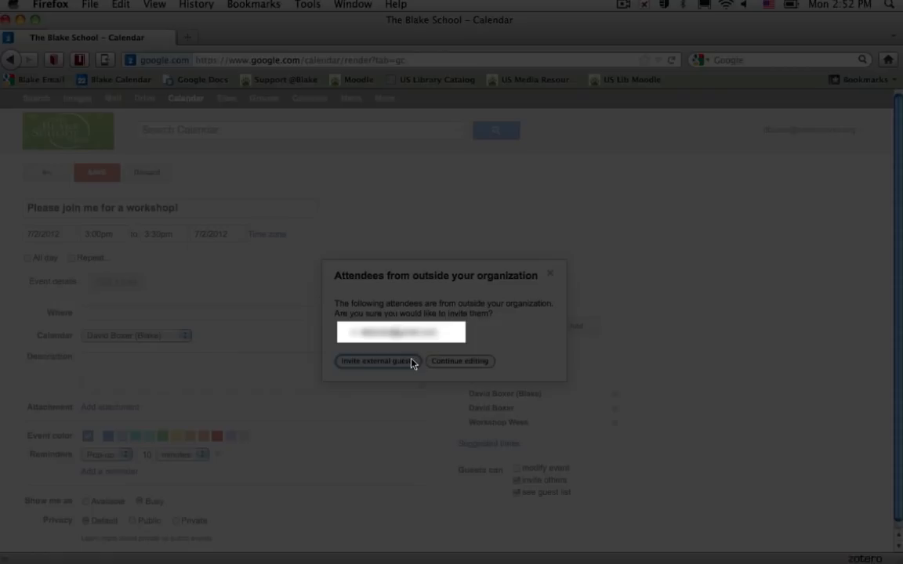
Agree to invite the external guest and send invitations for the Mon Jul 2, 3pm event
click(379, 360)
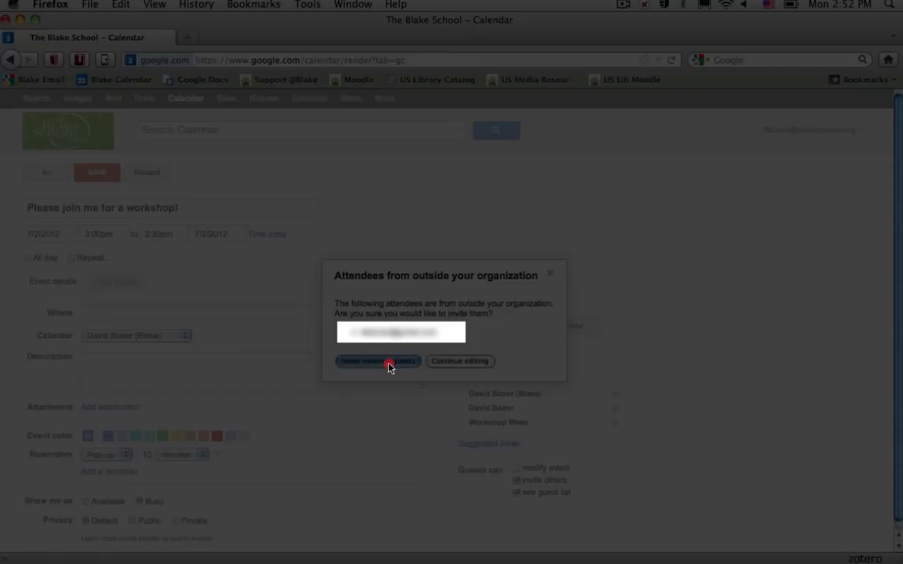
click(379, 360)
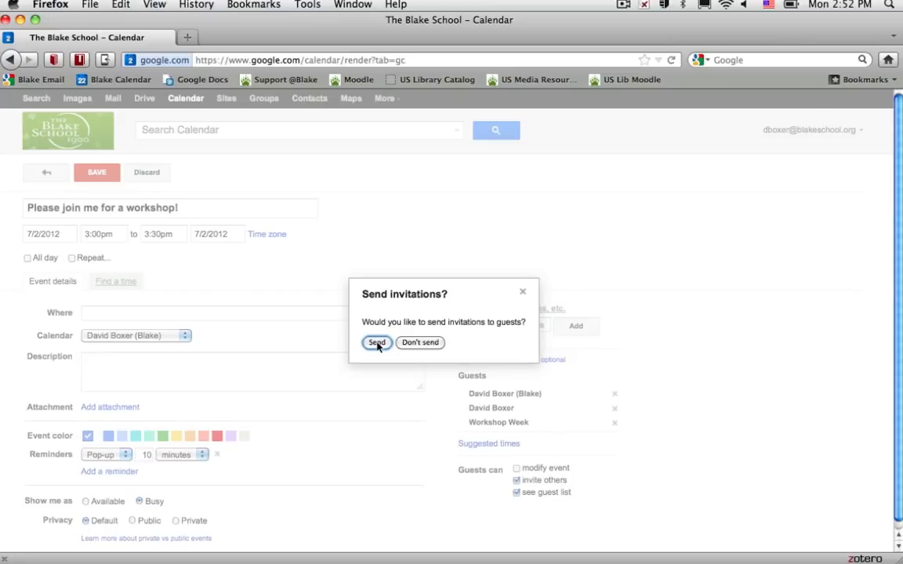
click(376, 342)
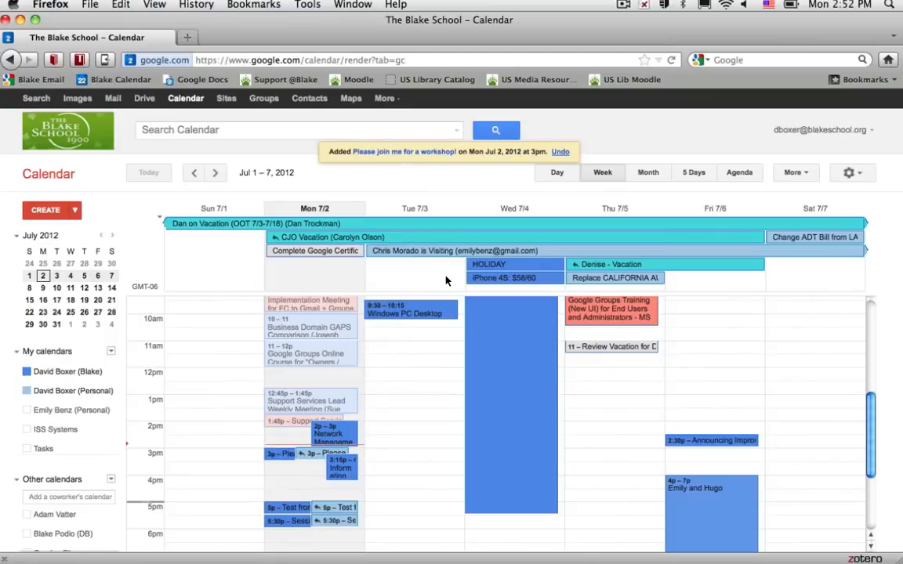